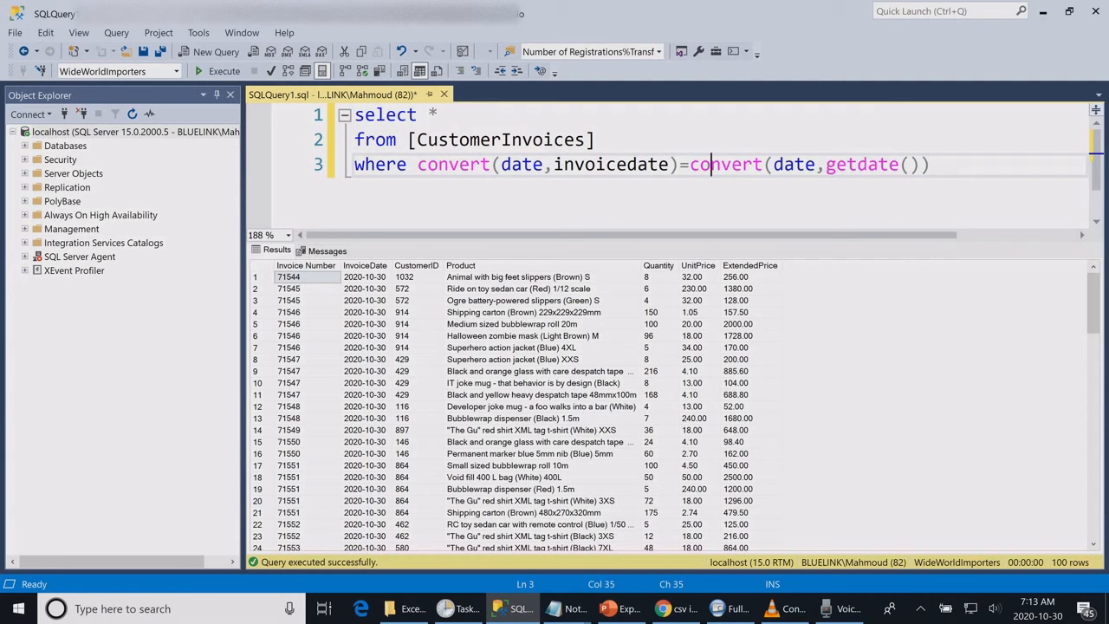
- Select the whole invoices query and switch to Export.bat in Notepad
key("ctrl+a")
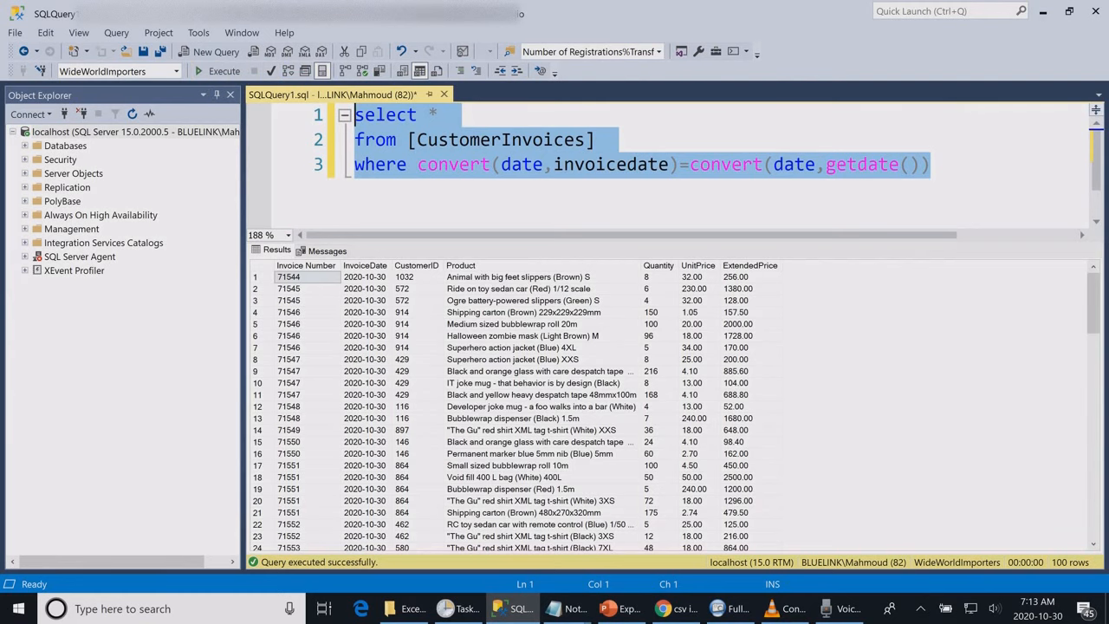
left_click(364, 265)
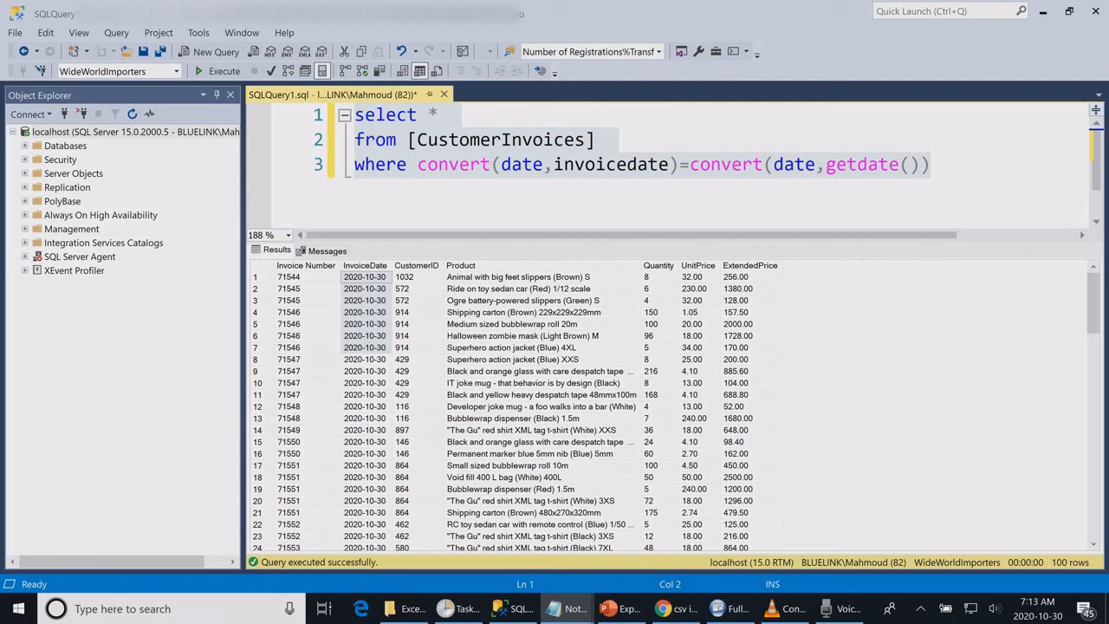
scroll("down", 3)
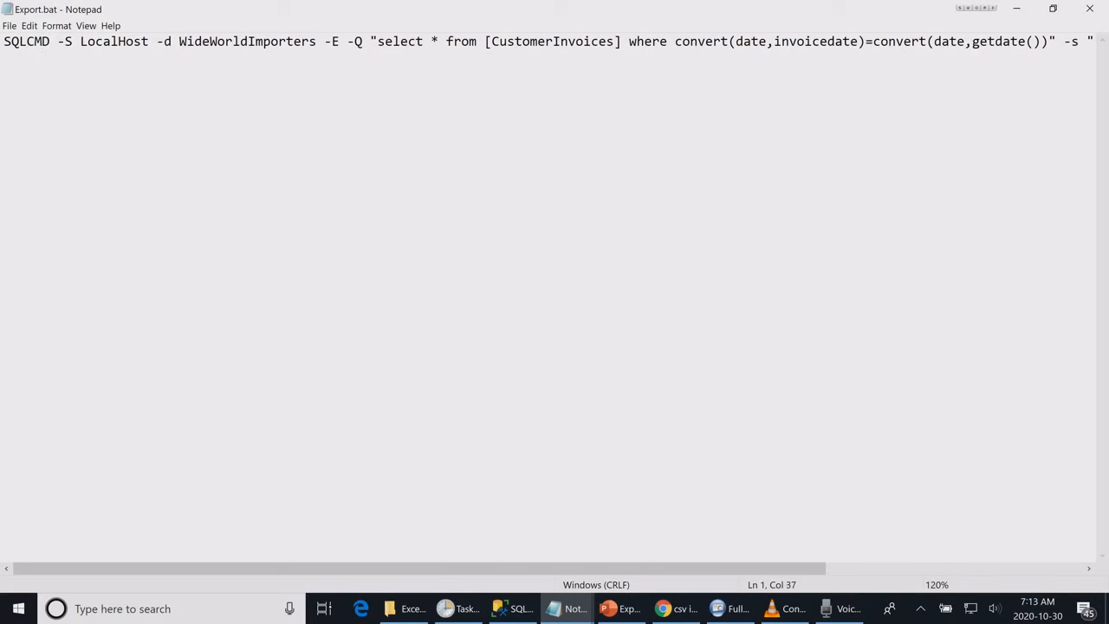
double_click(26, 41)
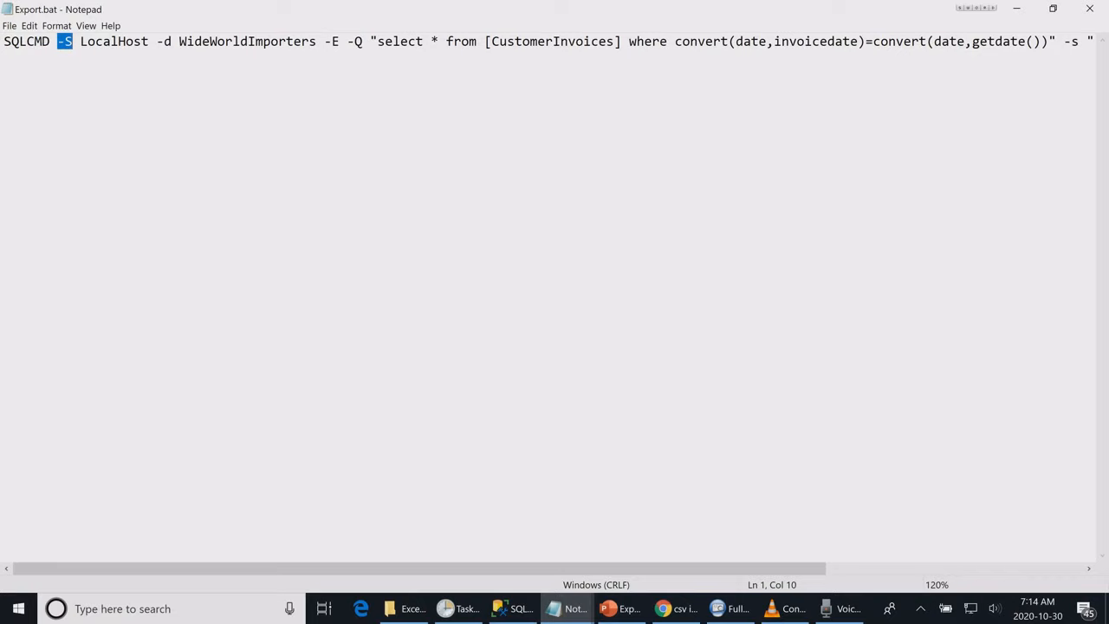
double_click(114, 41)
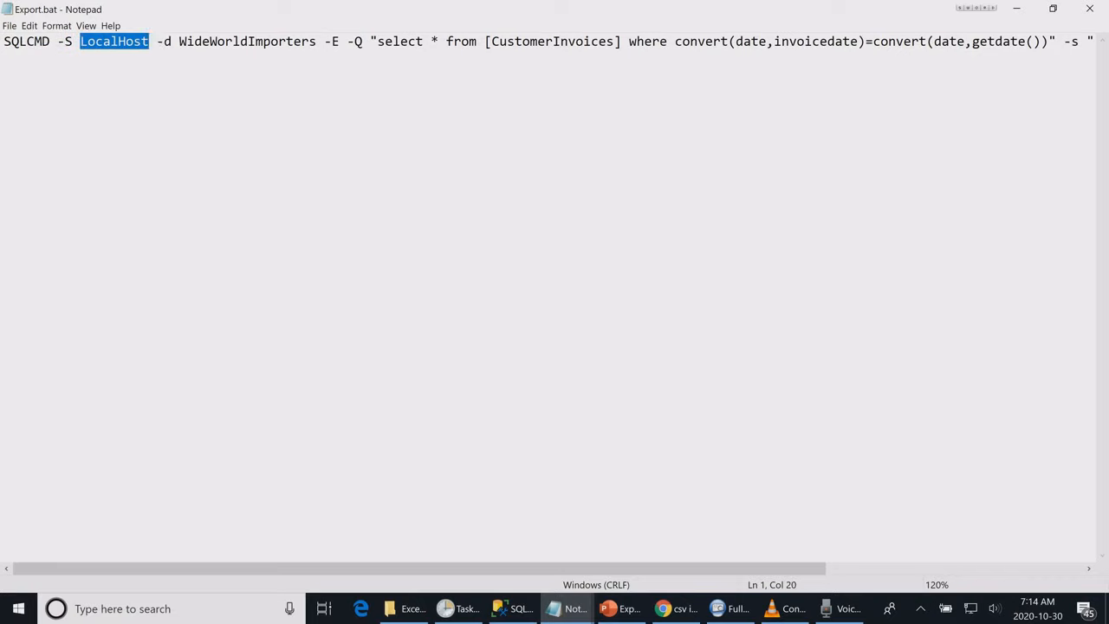
double_click(220, 40)
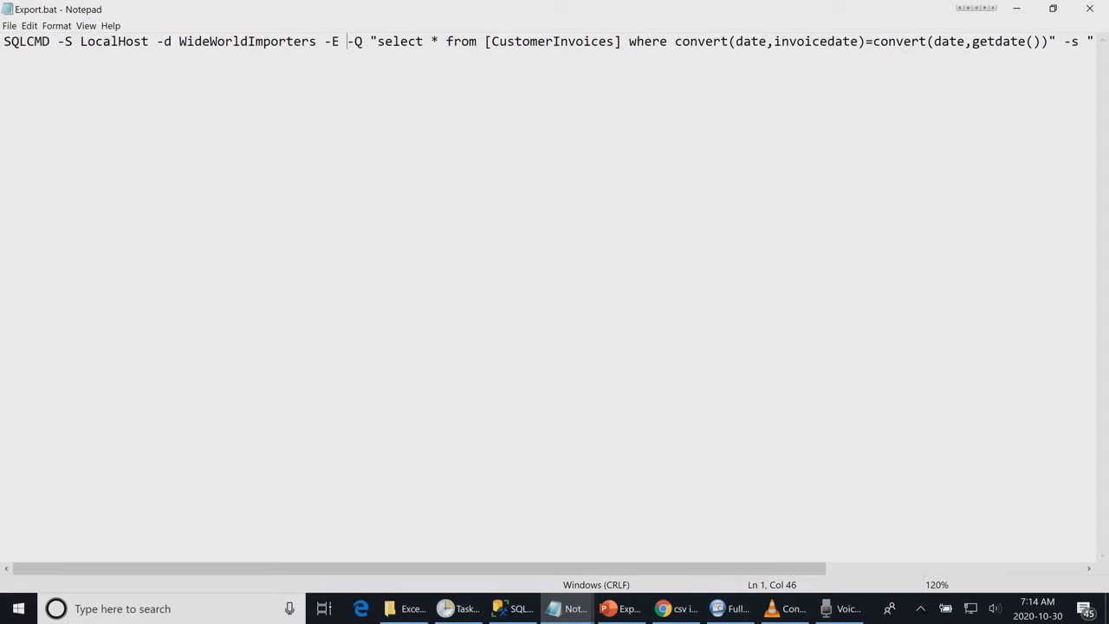
double_click(354, 41)
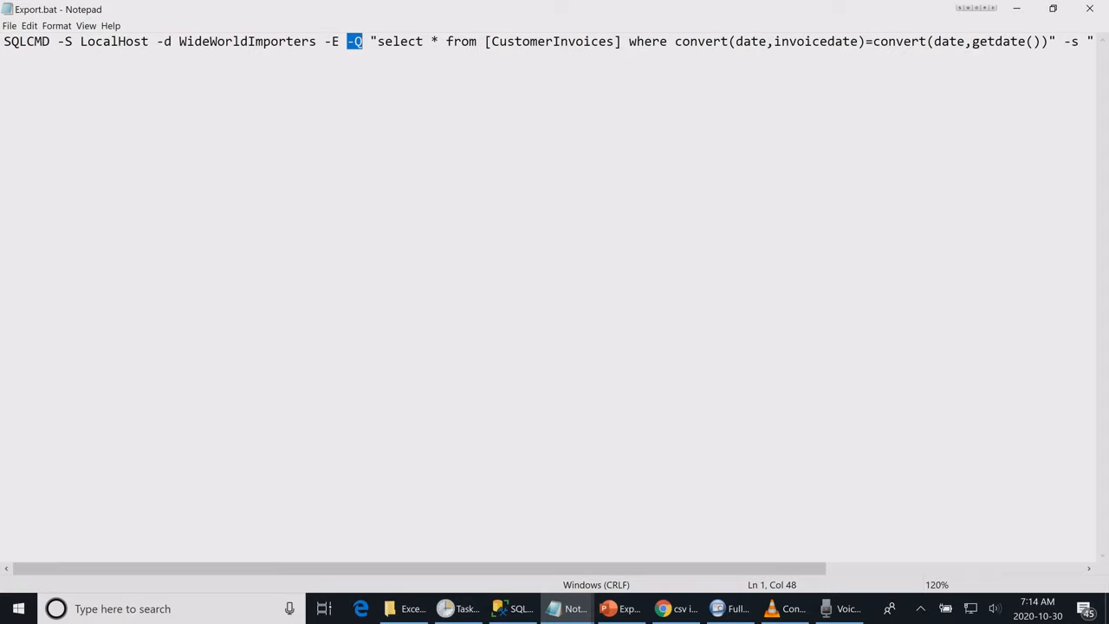
scroll("right", 3)
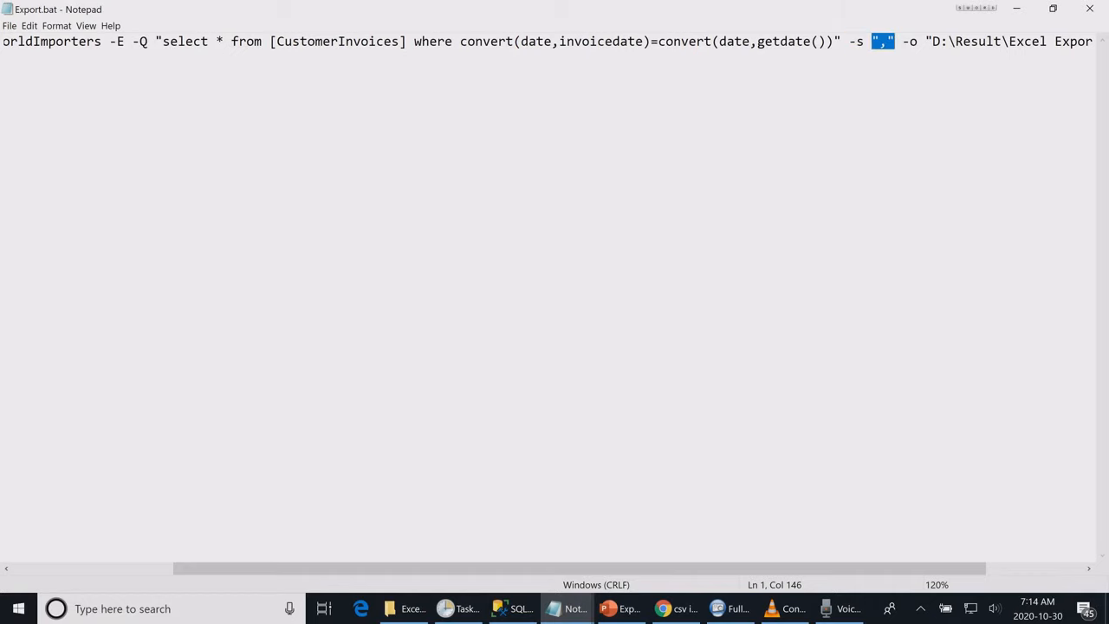
scroll("right", 3)
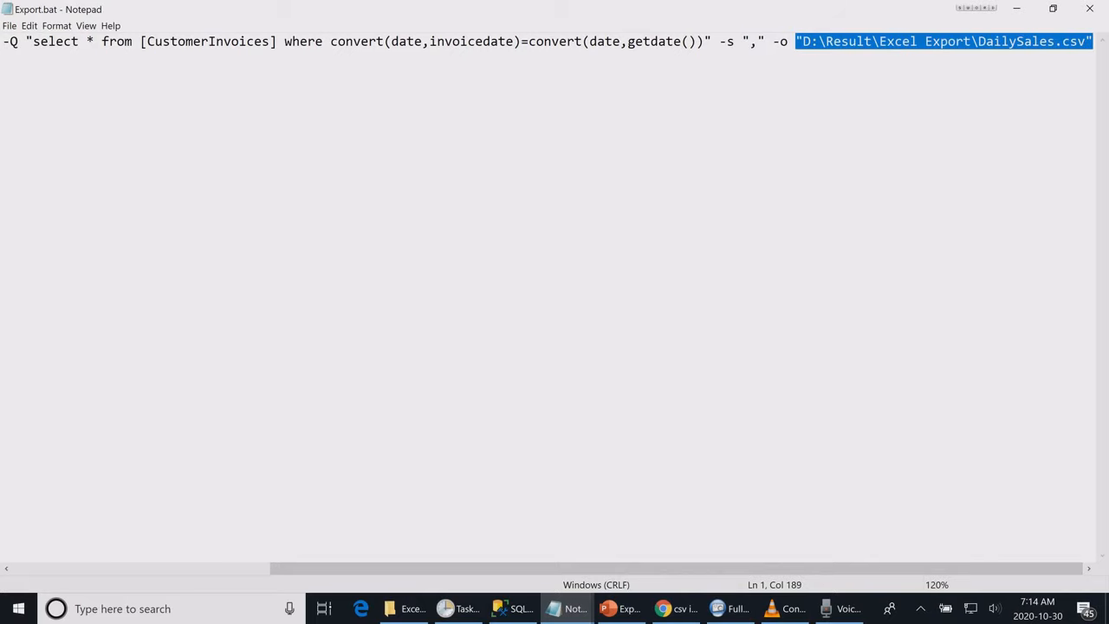
- Run Export.bat to produce DailySales.csv in Excel Export and review its invoice rows in Excel
left_click(412, 608)
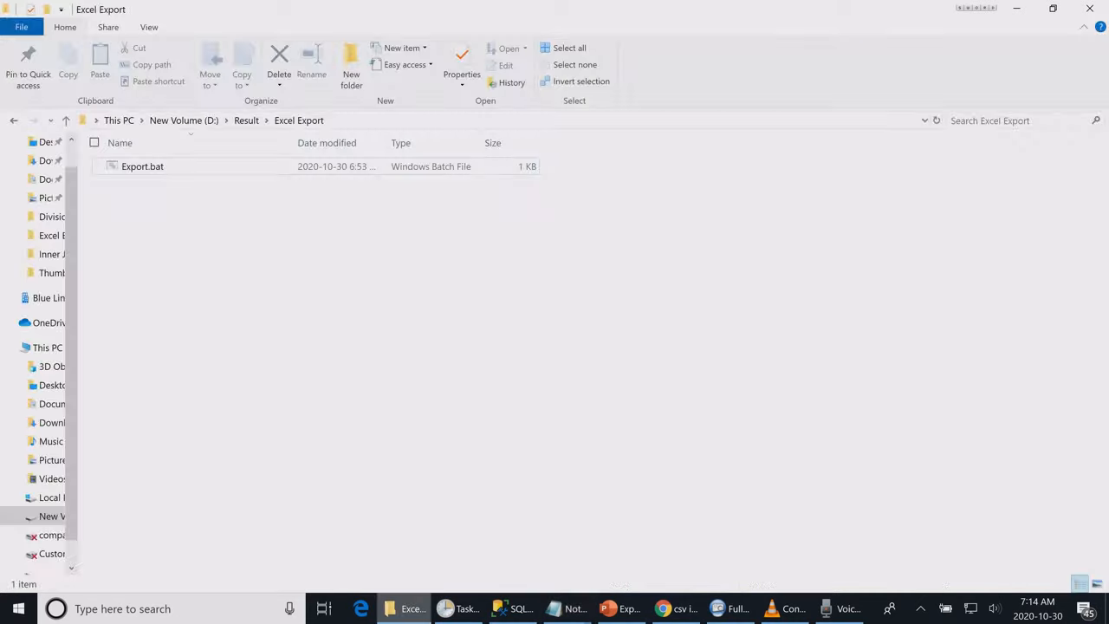
left_click(142, 166)
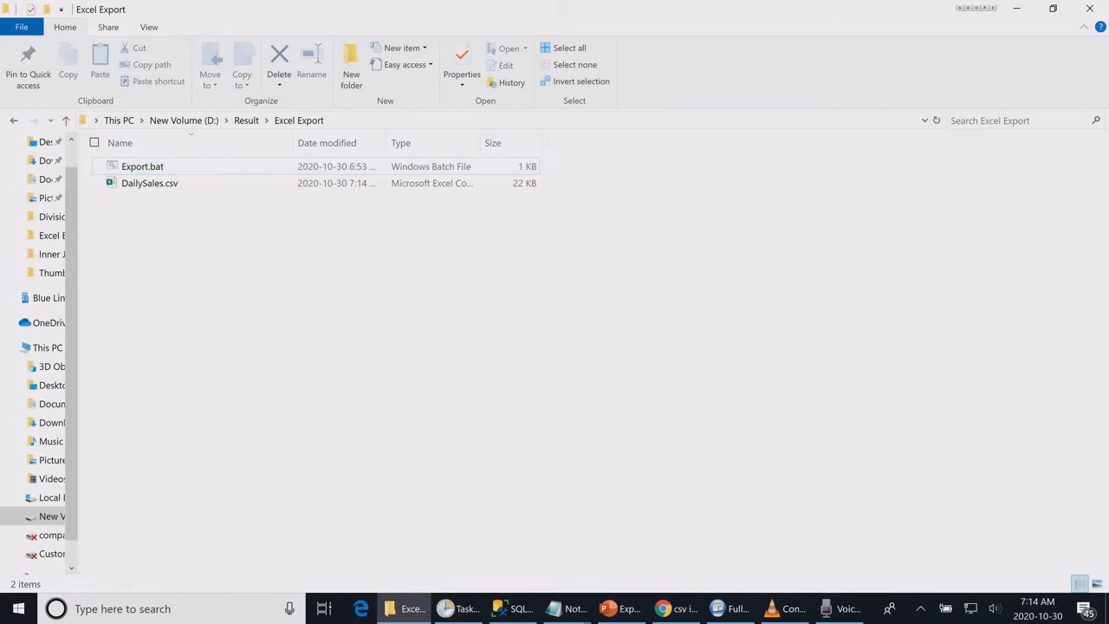
left_click(149, 183)
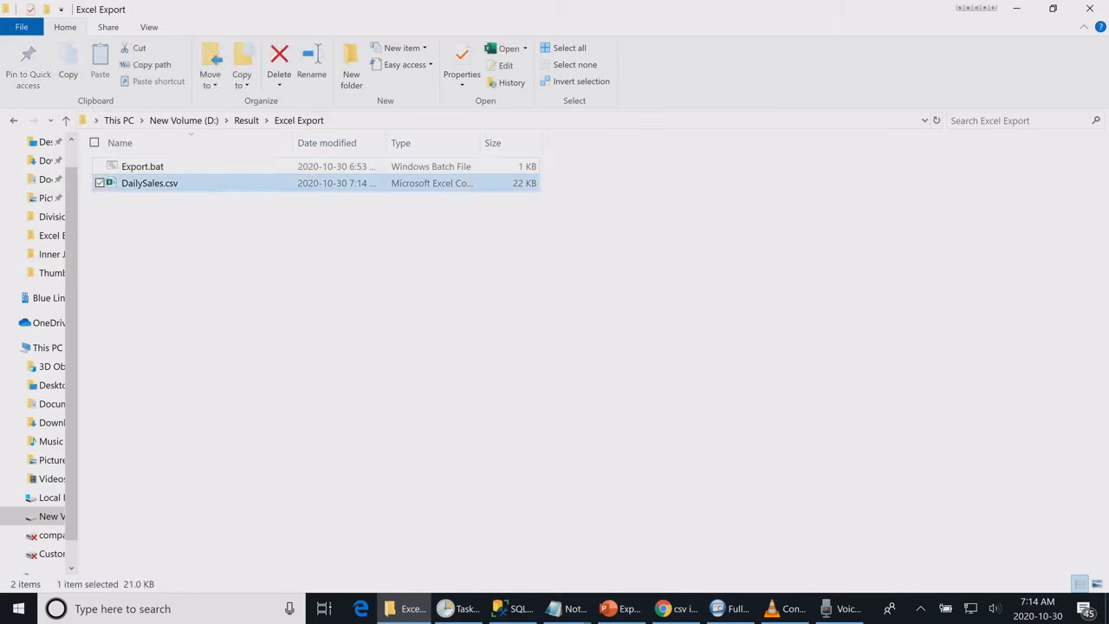
double_click(149, 183)
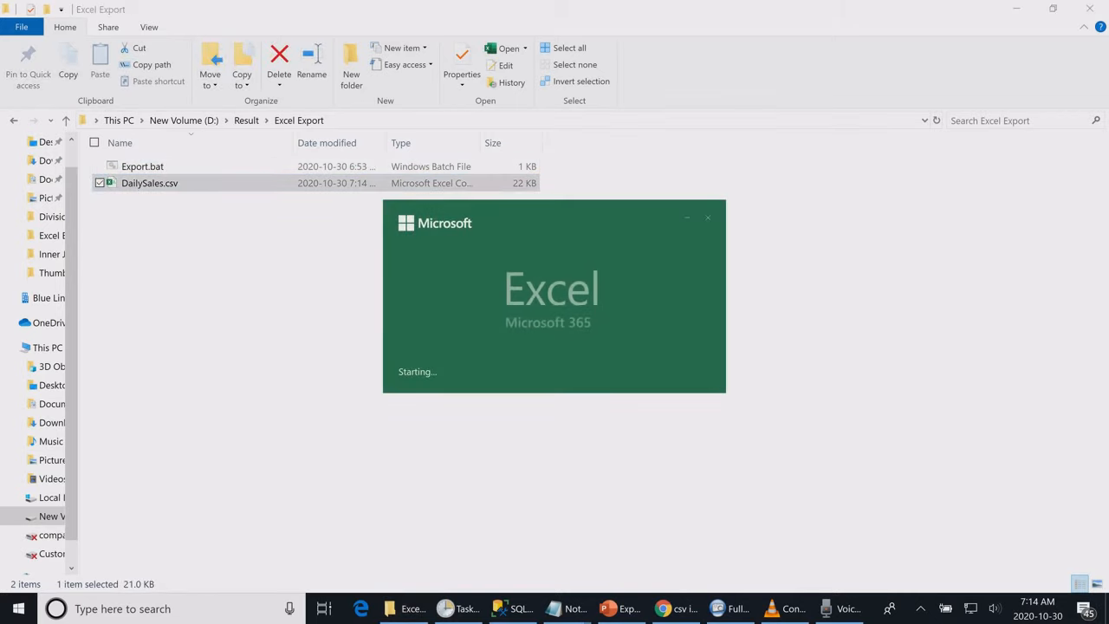
double_click(149, 182)
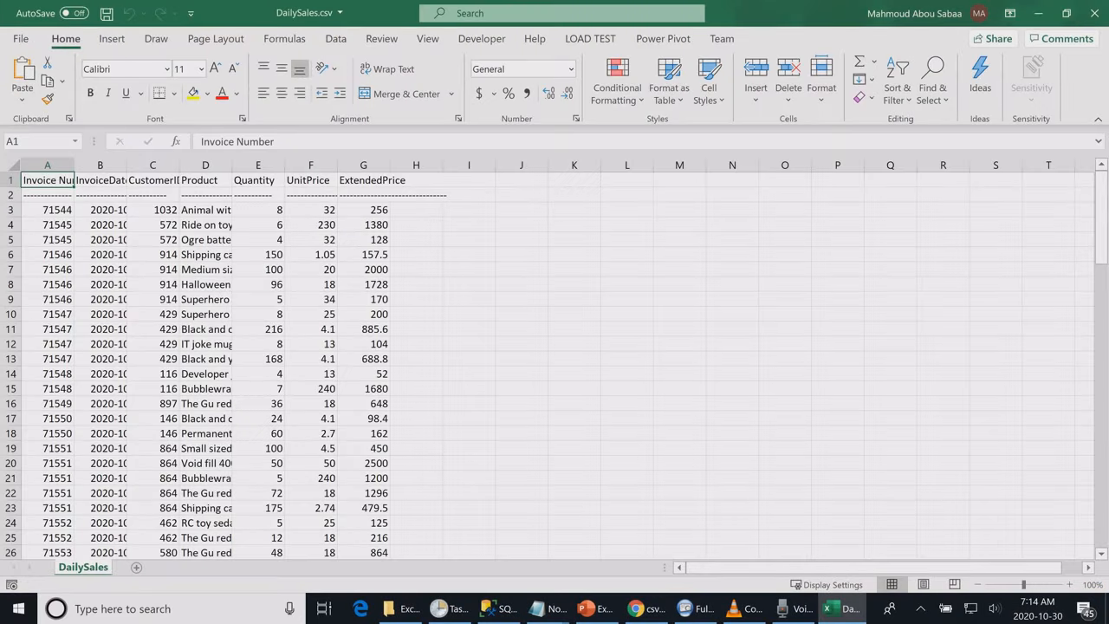
left_click_drag(47, 179, 416, 433)
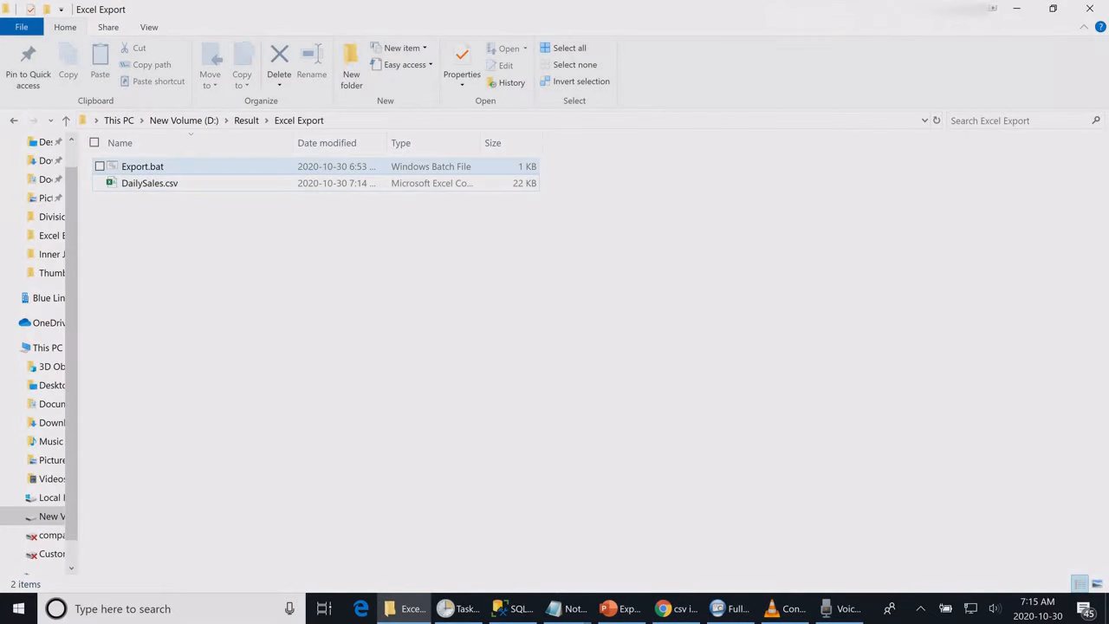
mouse_move(149, 182)
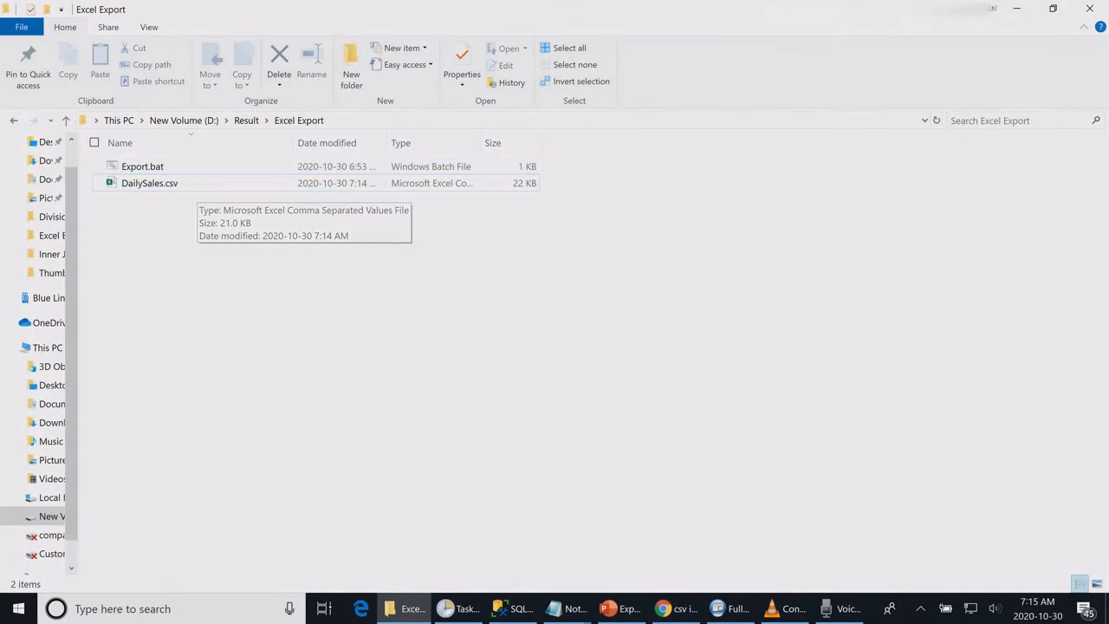
- Bring up Task Scheduler to automate the daily export
left_click(459, 608)
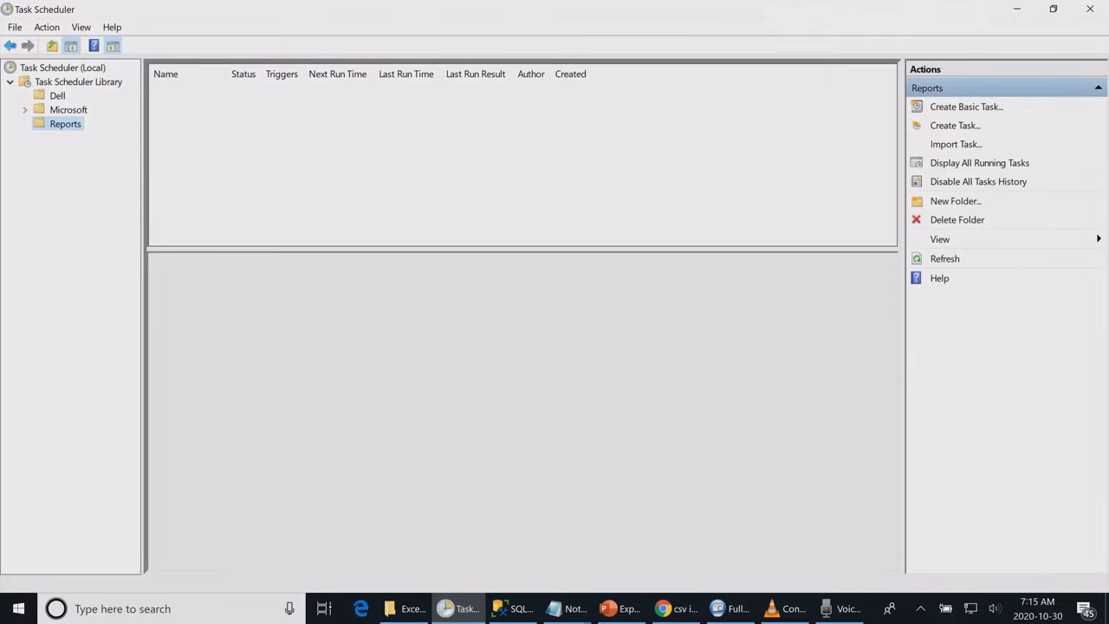